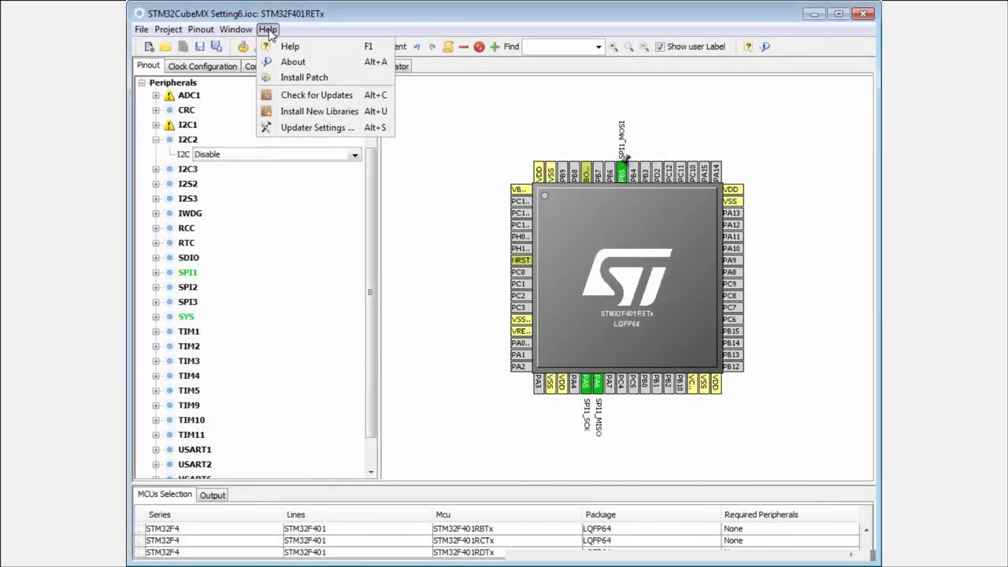
Step: Create a new project for the STM32F401VETx chip in LQFP100 from the STM32F401 line
click(142, 29)
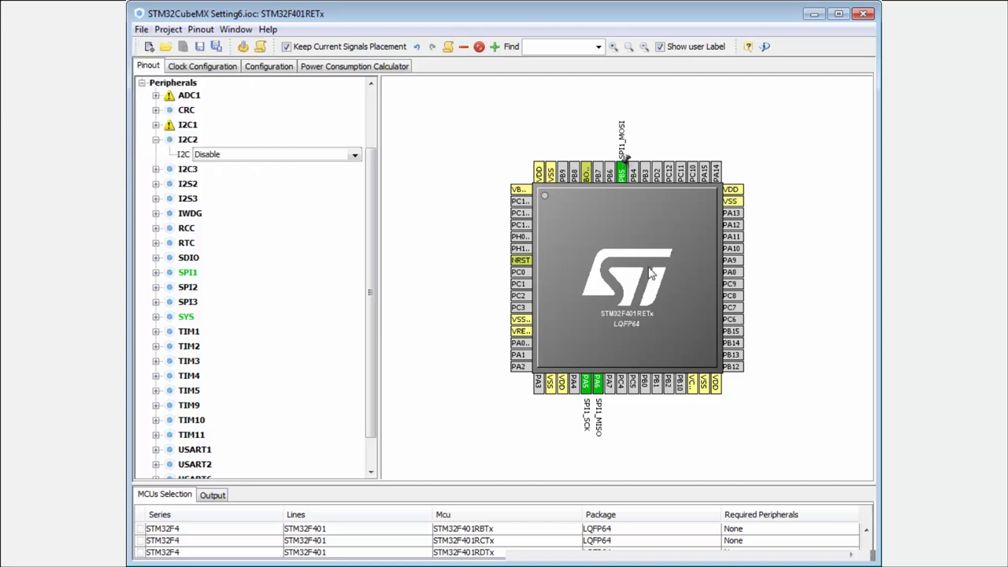
mouse_move(581, 313)
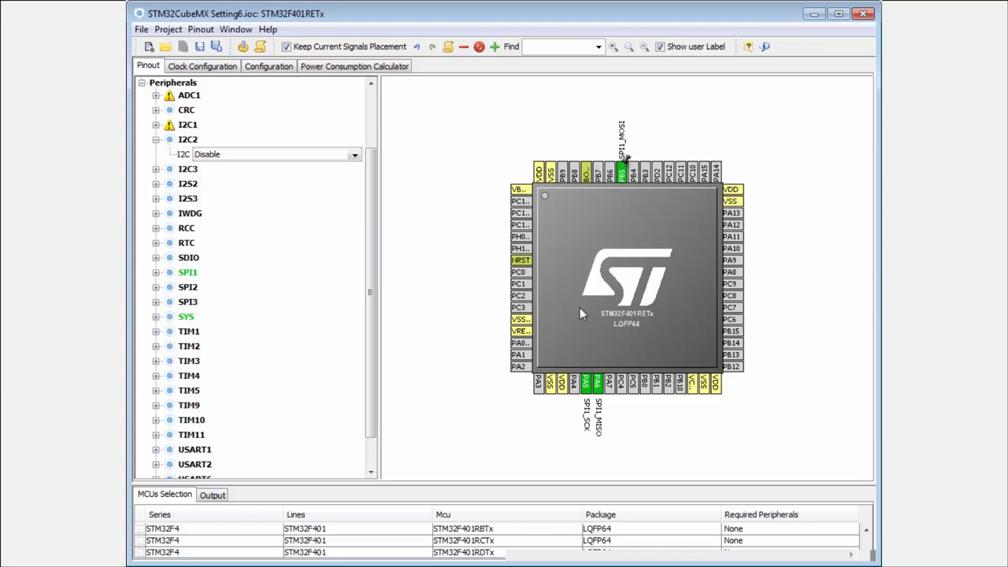
mouse_move(667, 313)
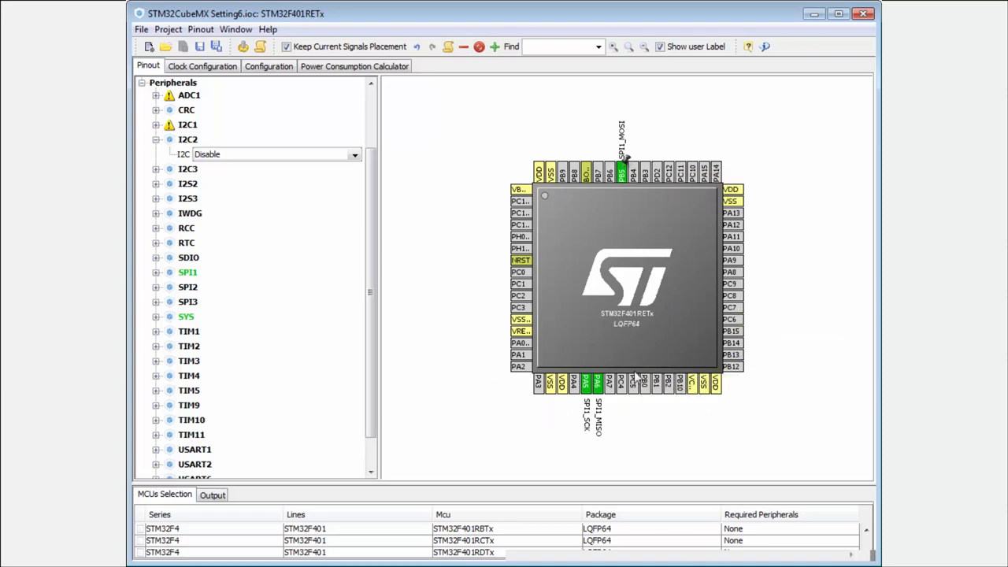
mouse_move(690, 353)
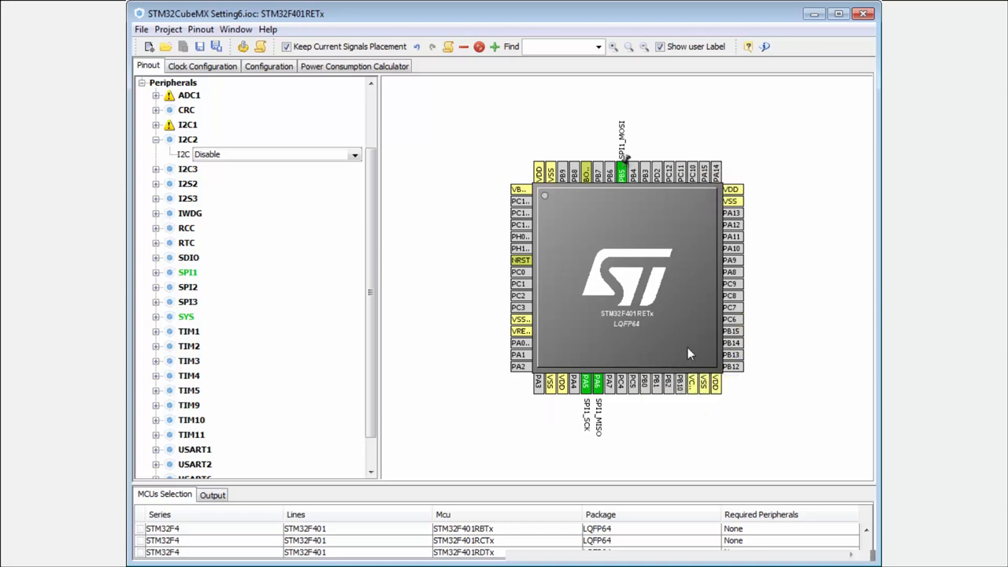
mouse_move(695, 207)
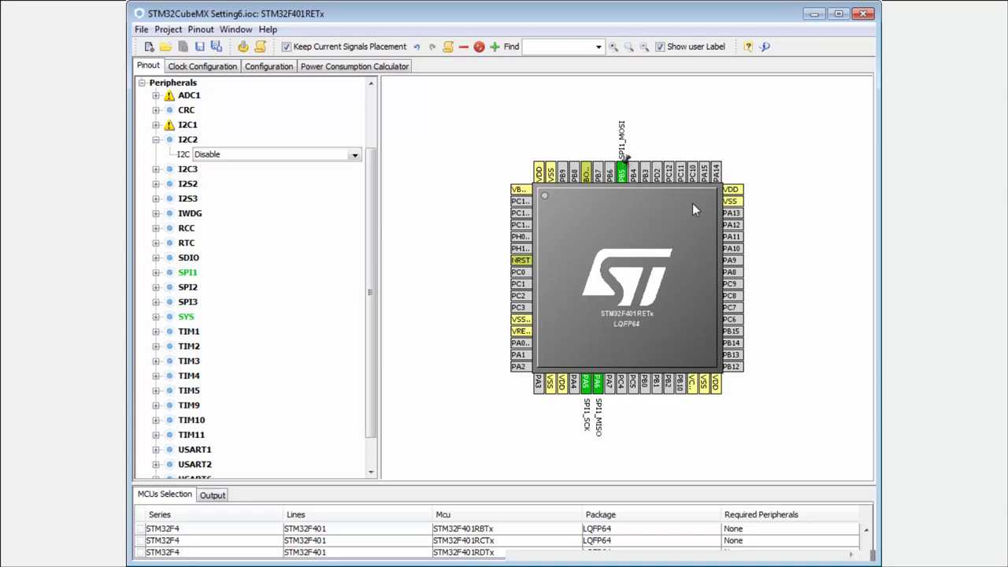
mouse_move(602, 258)
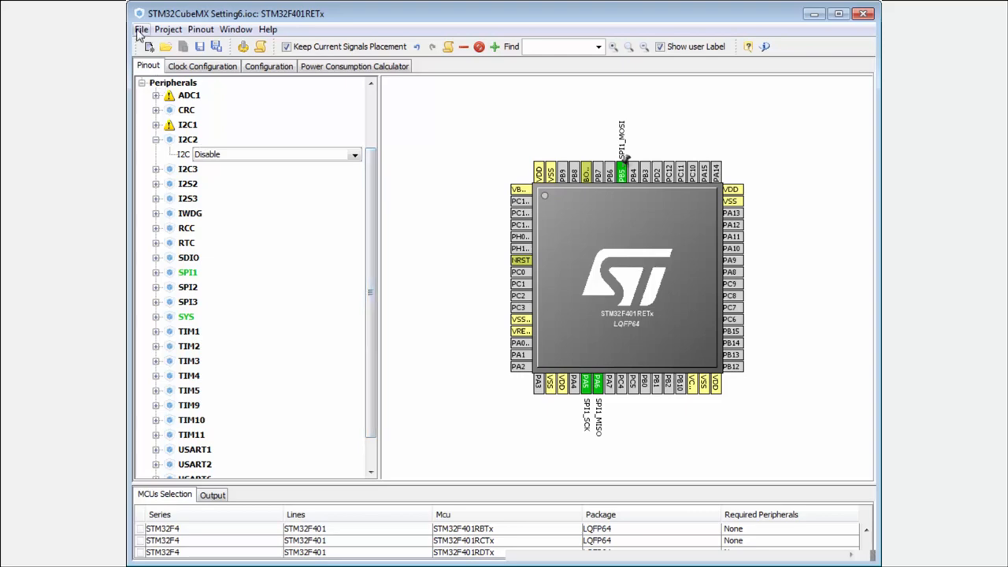
click(142, 28)
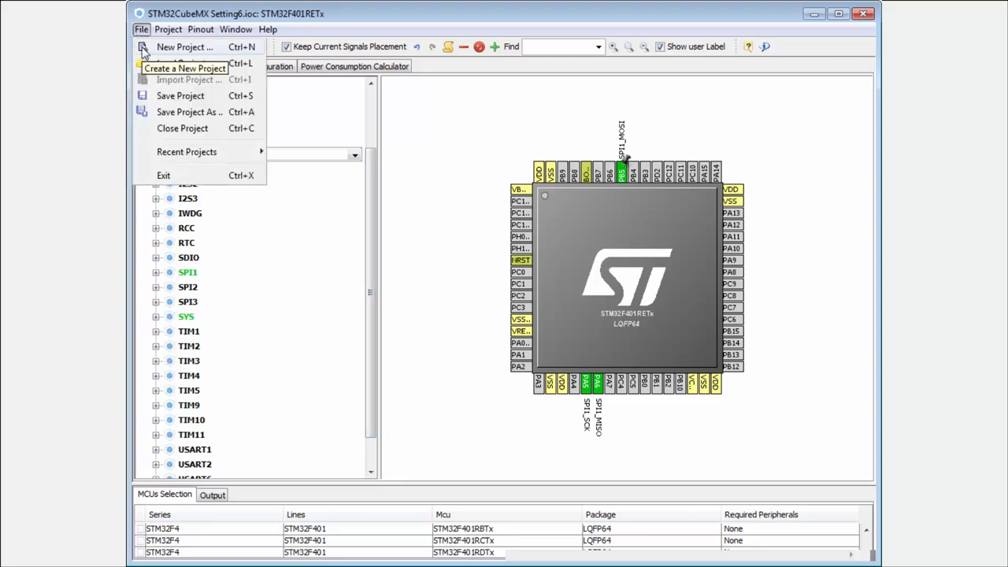
click(185, 47)
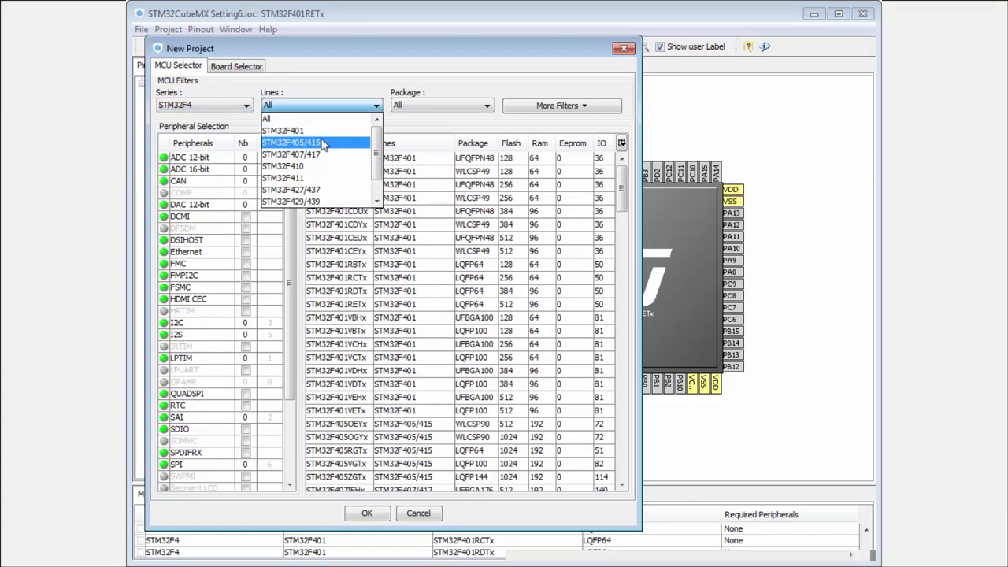
click(284, 129)
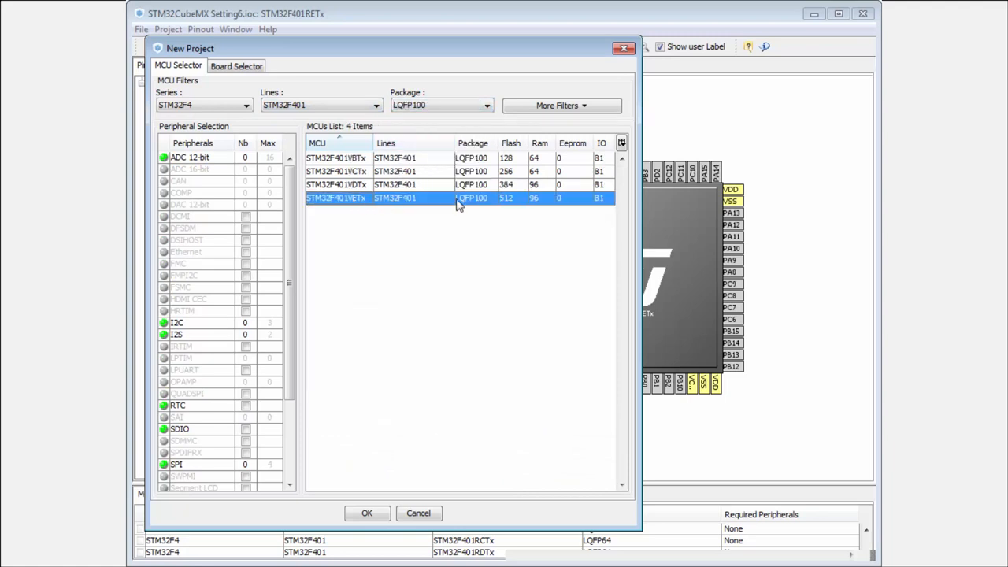
click(366, 513)
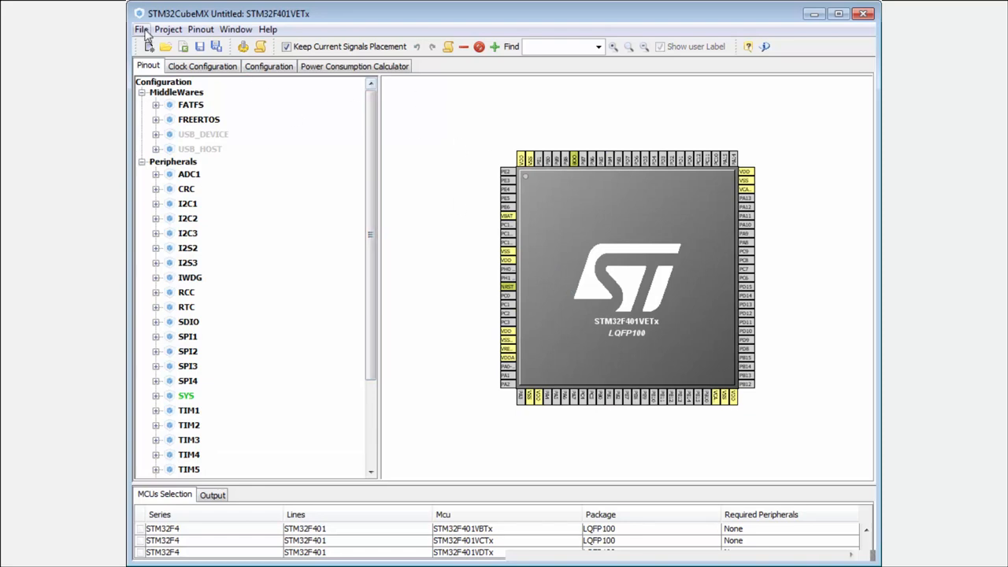
Step: Select Setting6.ioc as the Import Project source file
click(141, 28)
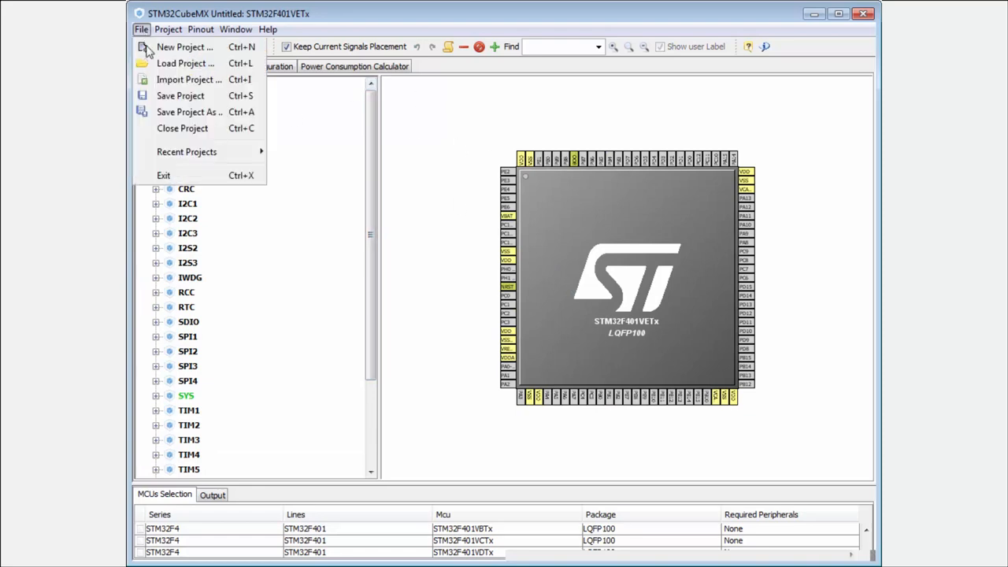
click(189, 79)
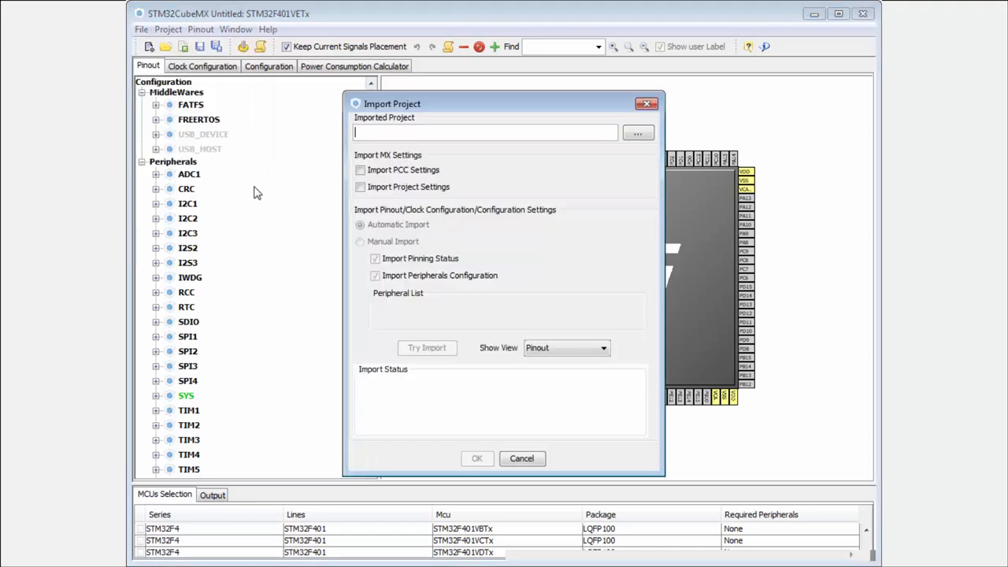
click(637, 132)
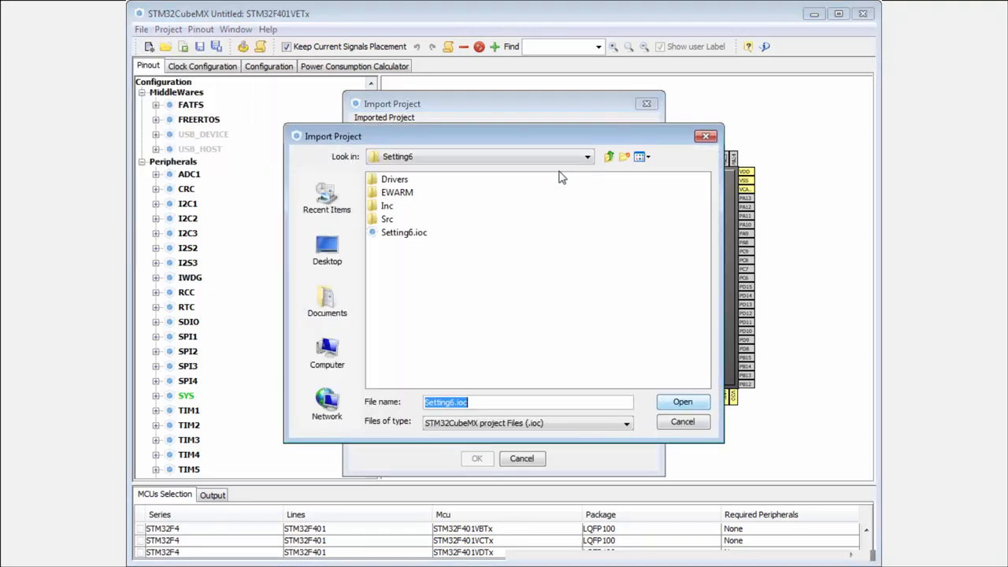
mouse_move(397, 237)
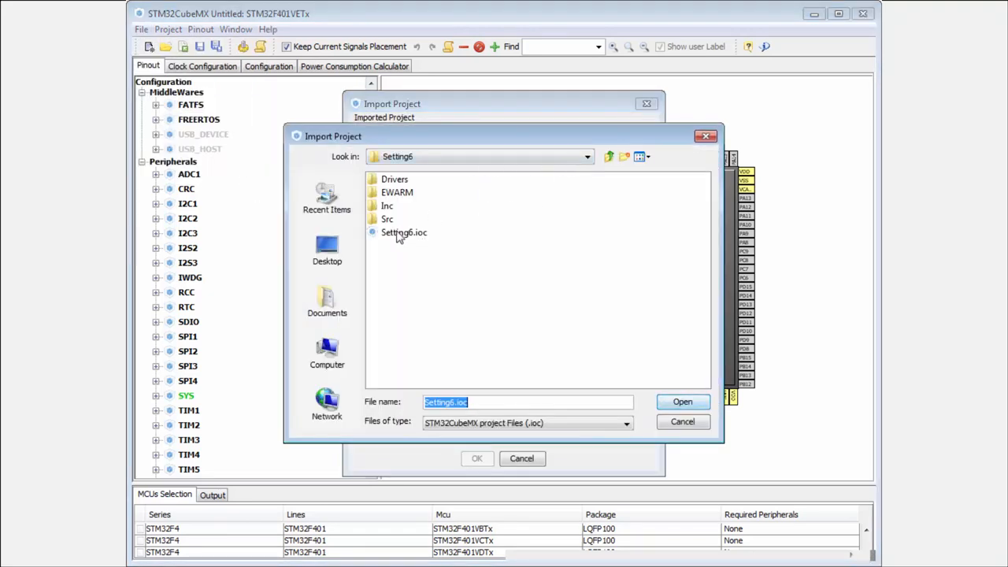
click(682, 402)
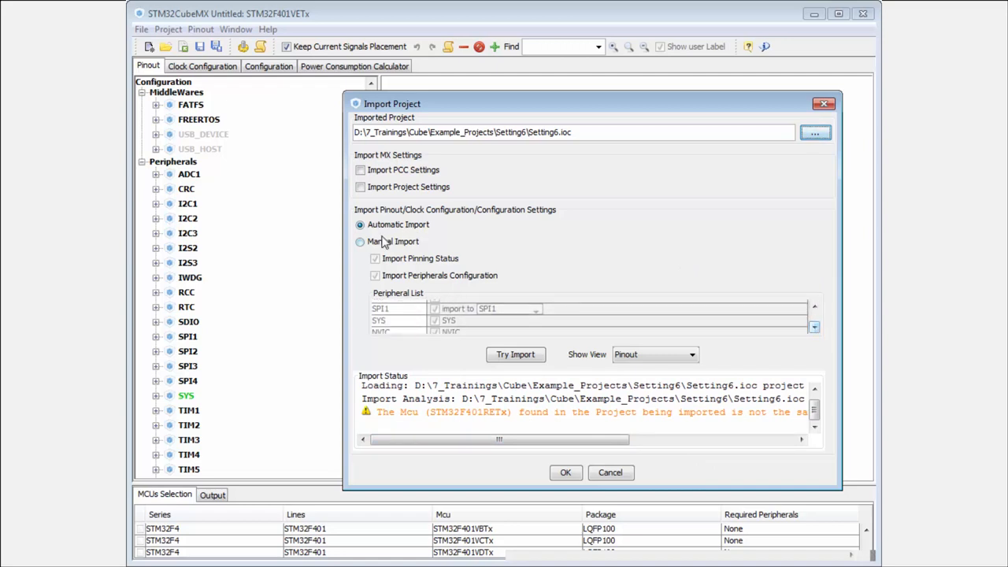
Step: Run a trial import of Setting6 and accept it, bringing in its SPI1 and SYS pinout
click(359, 241)
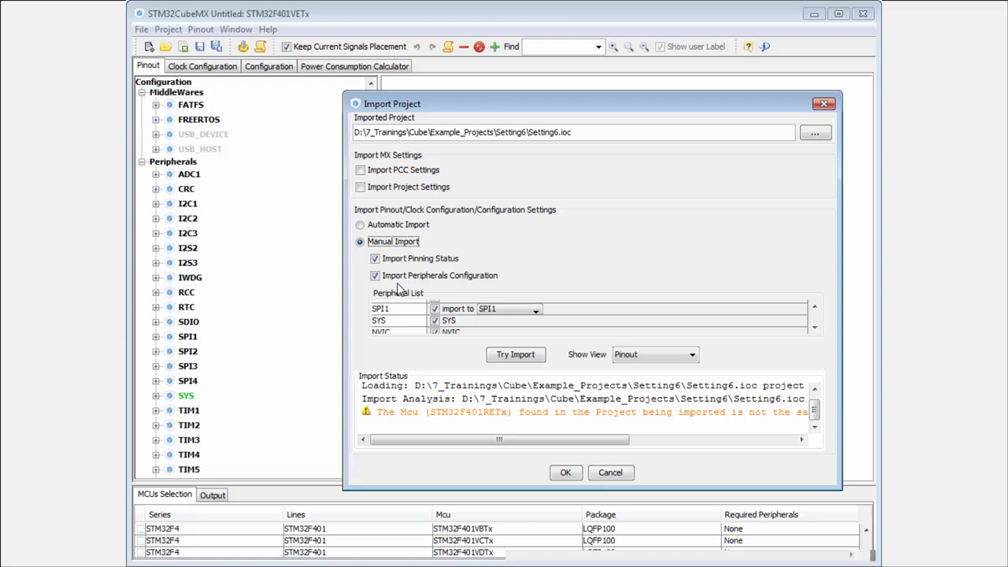
click(361, 224)
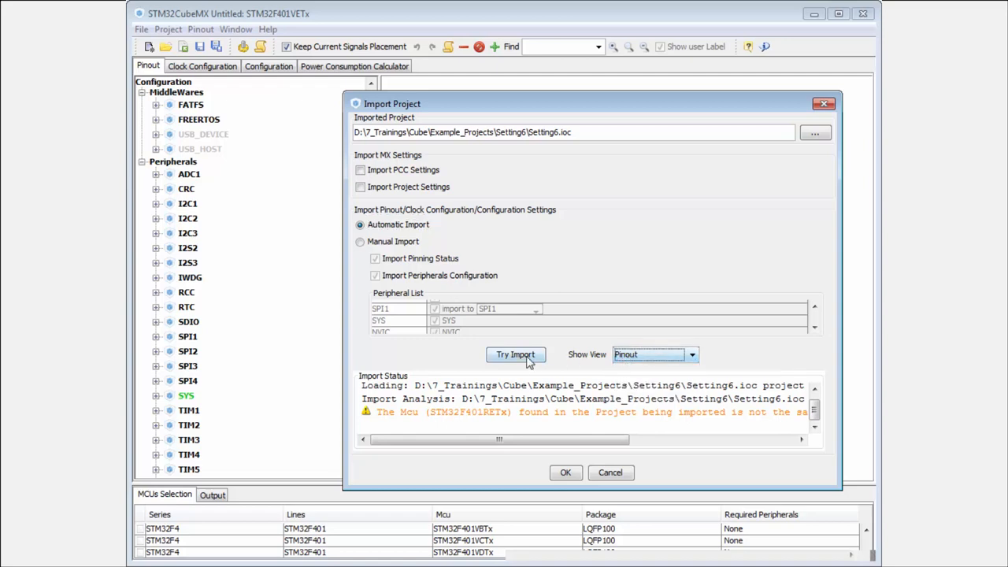
click(515, 354)
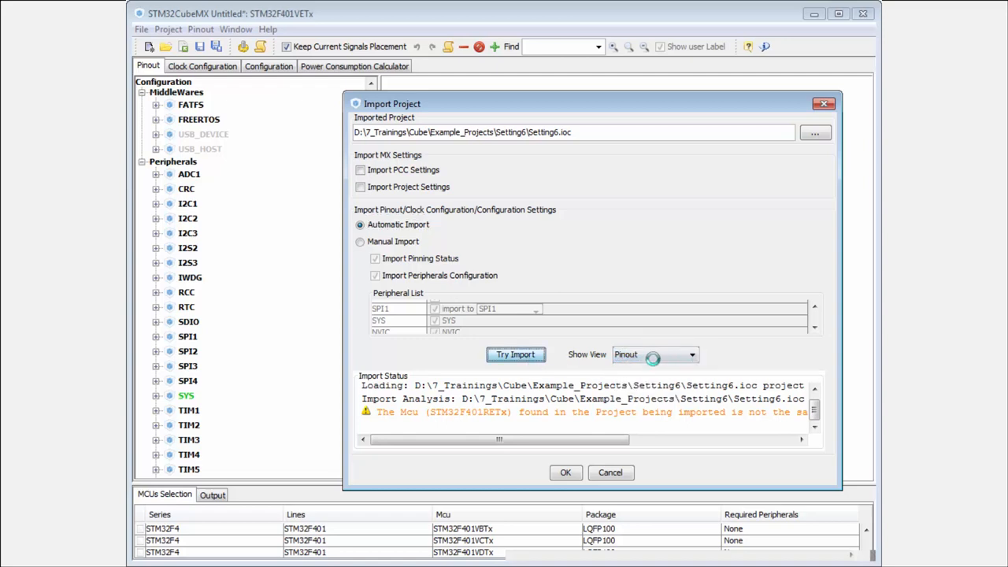
click(517, 354)
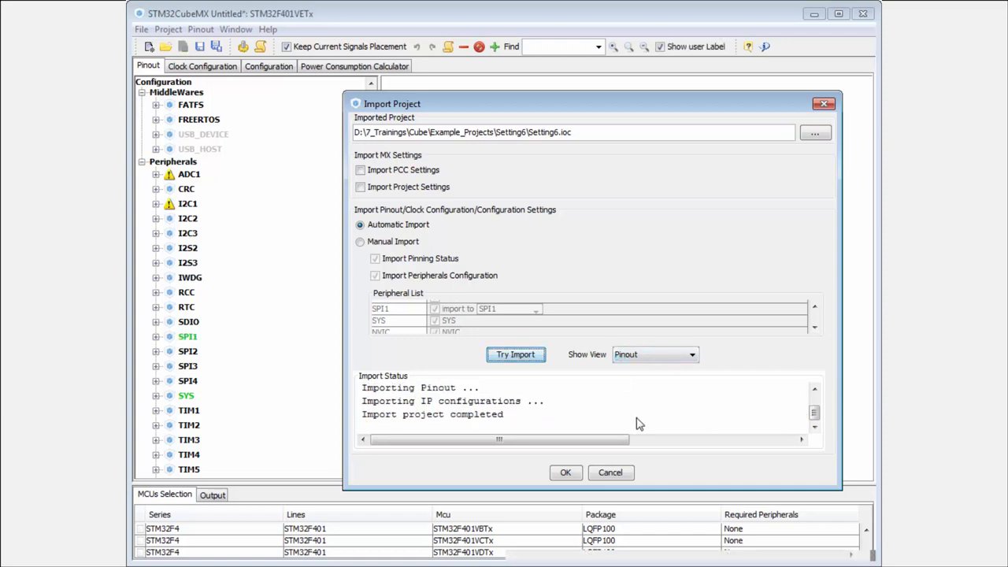
click(516, 354)
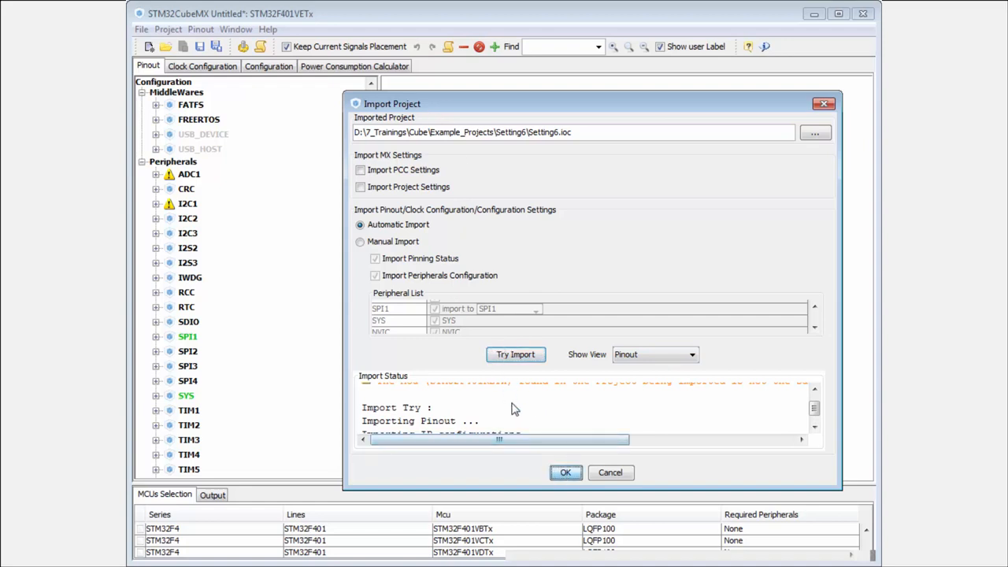
click(564, 473)
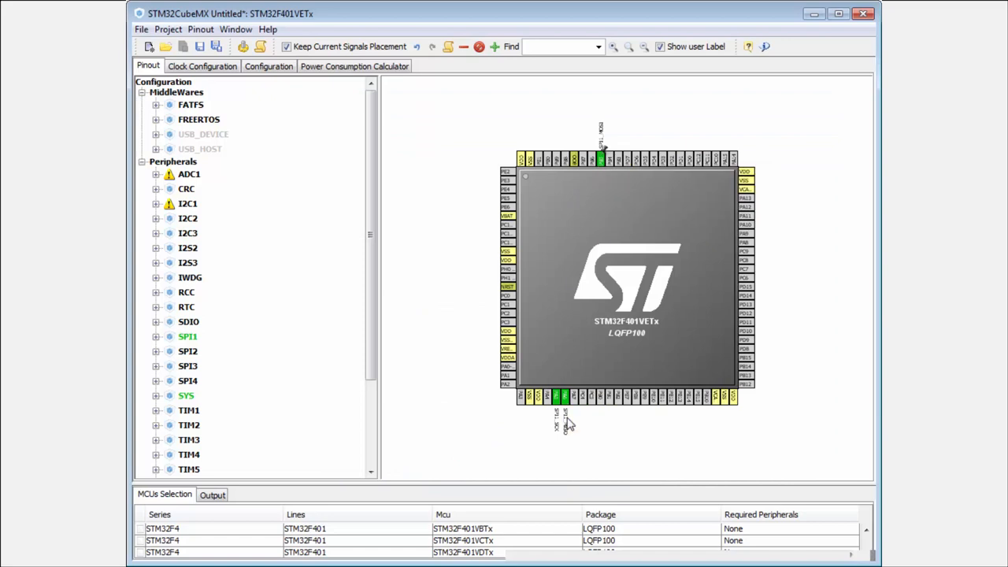
click(202, 66)
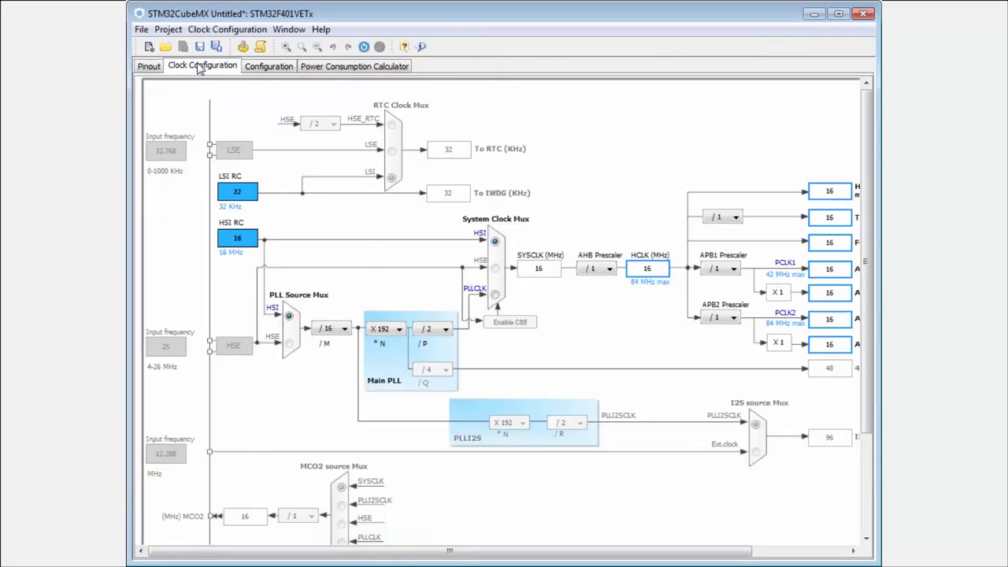
click(268, 66)
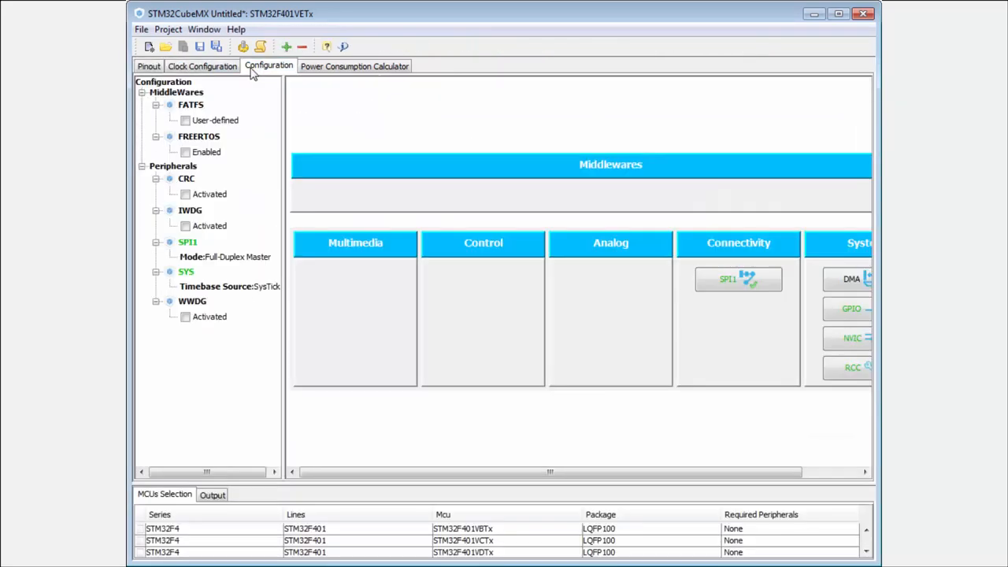
click(148, 66)
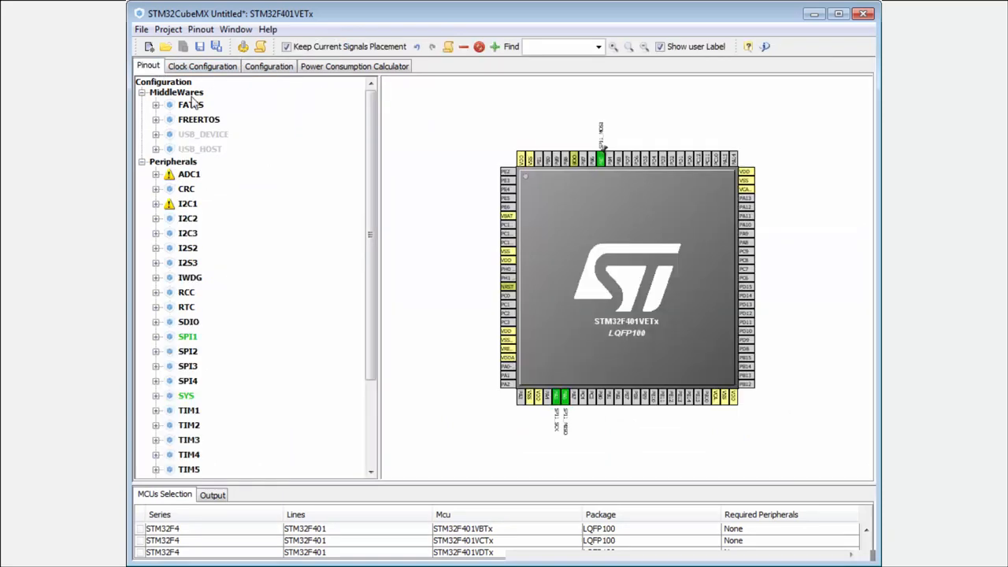
mouse_move(356, 187)
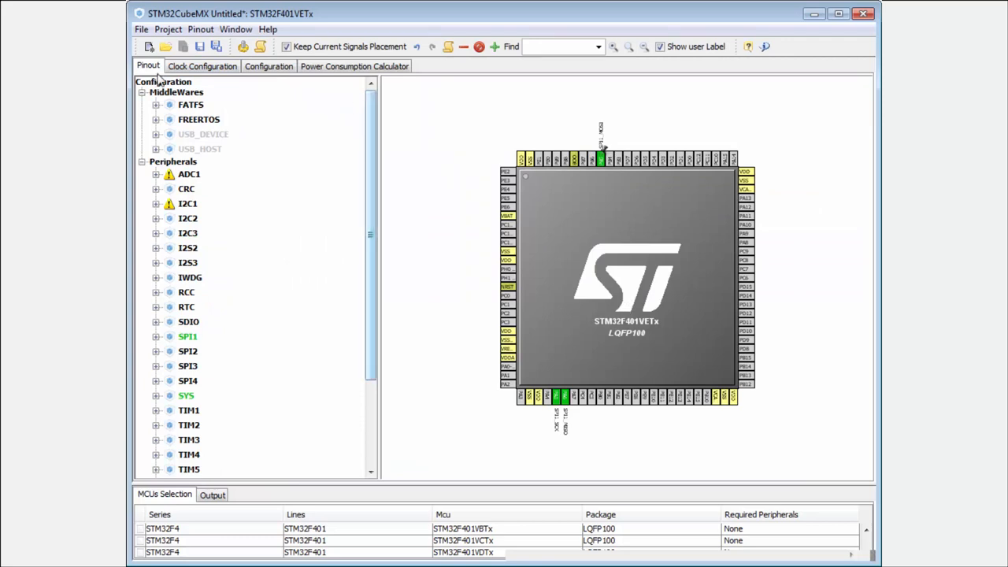
Step: Start another new project without saving, filtering the selector to STM32F4 series, STM32F401 line
click(148, 47)
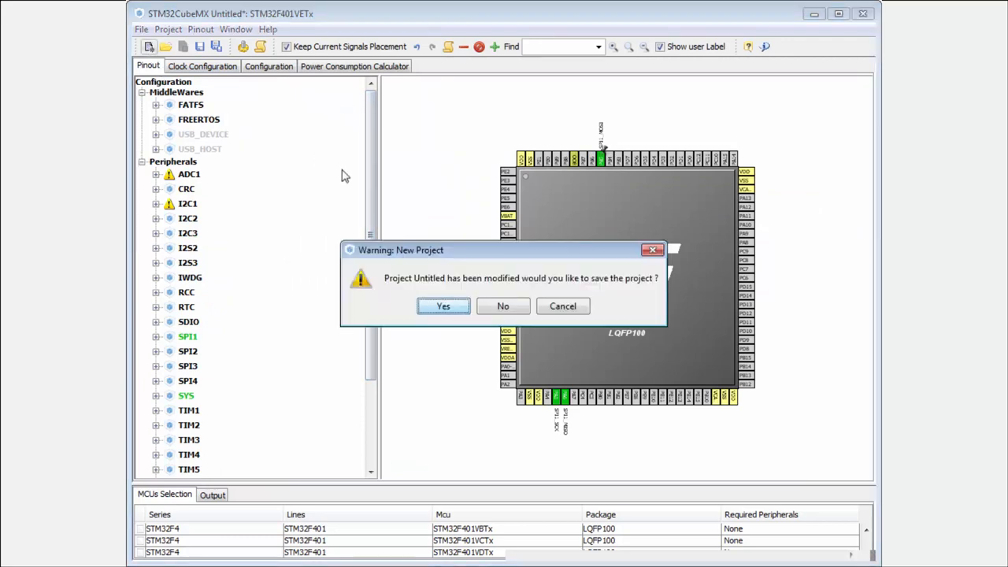
click(502, 305)
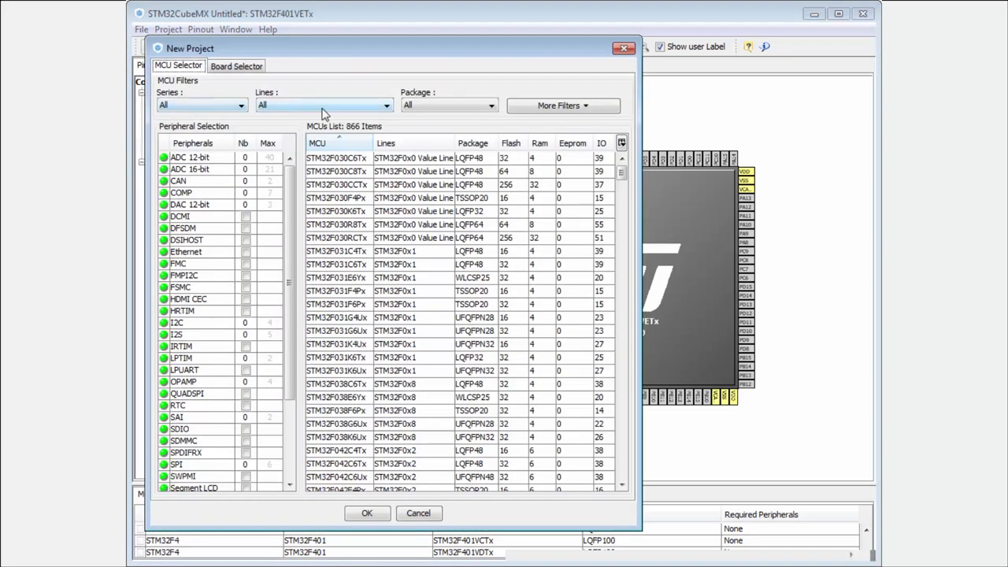
click(201, 104)
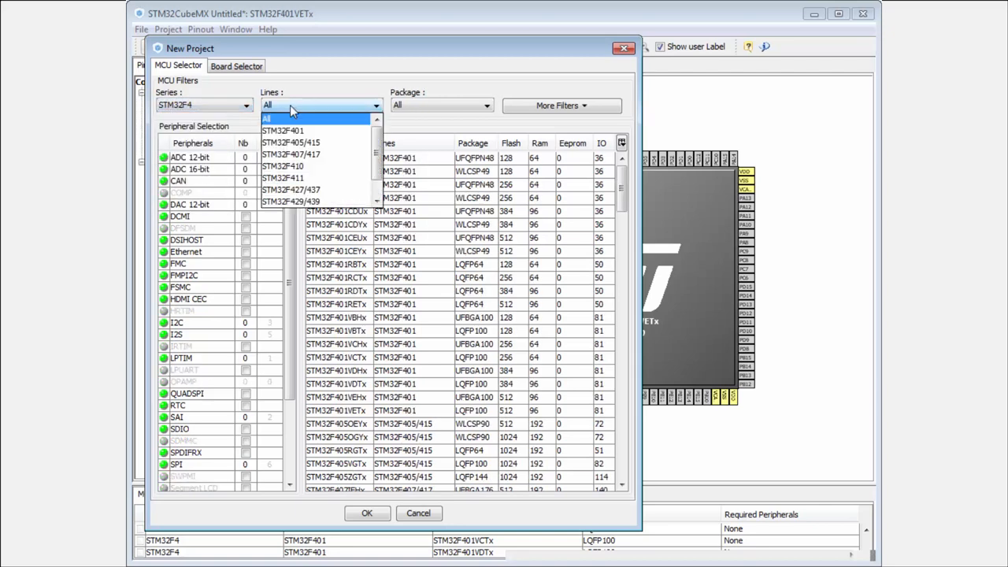
click(283, 129)
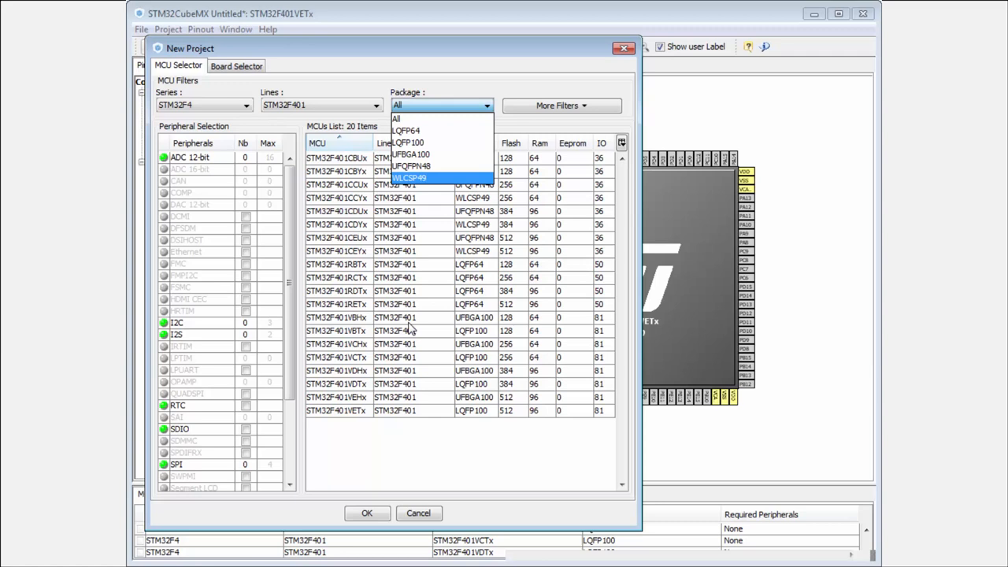
click(338, 211)
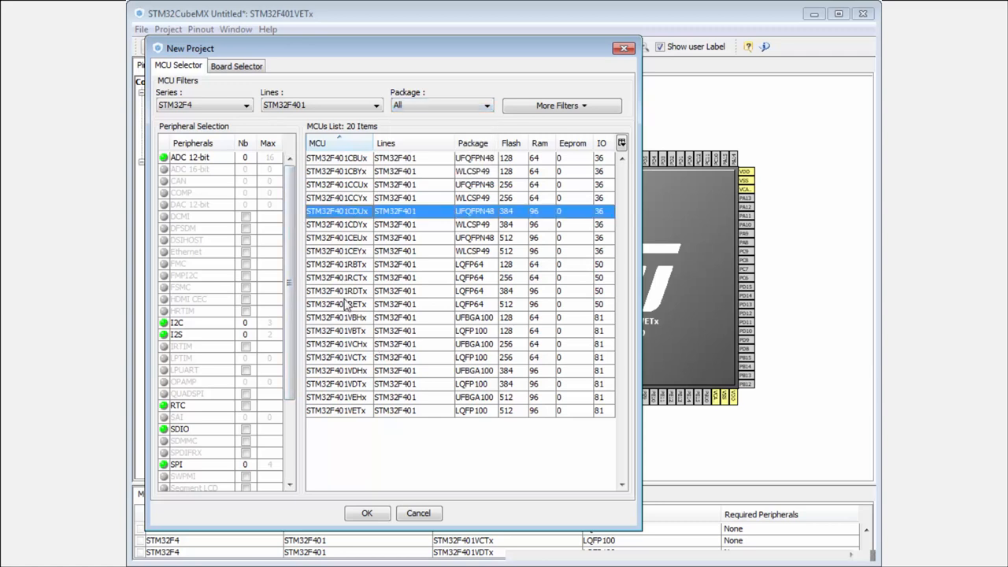
mouse_move(393, 316)
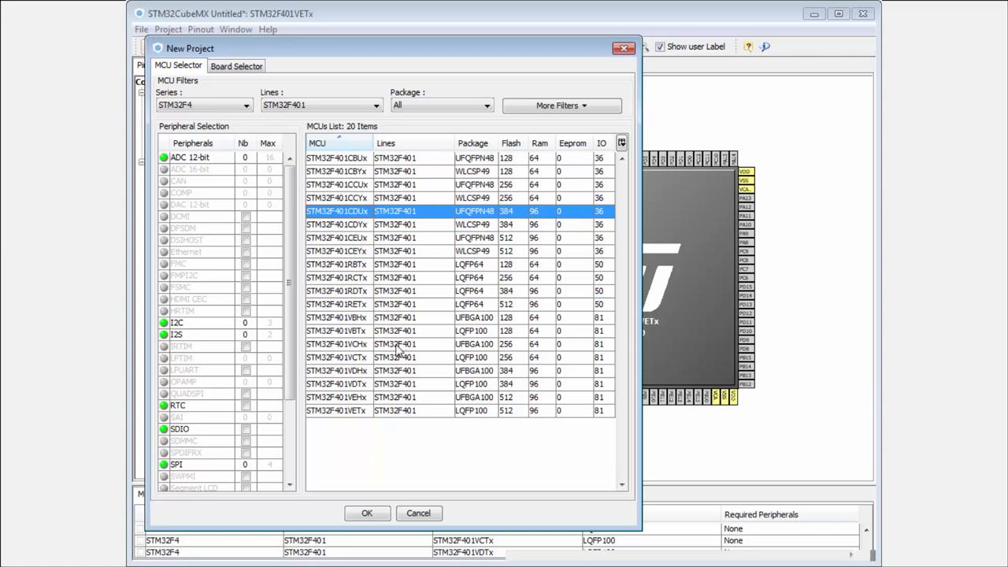
mouse_move(415, 371)
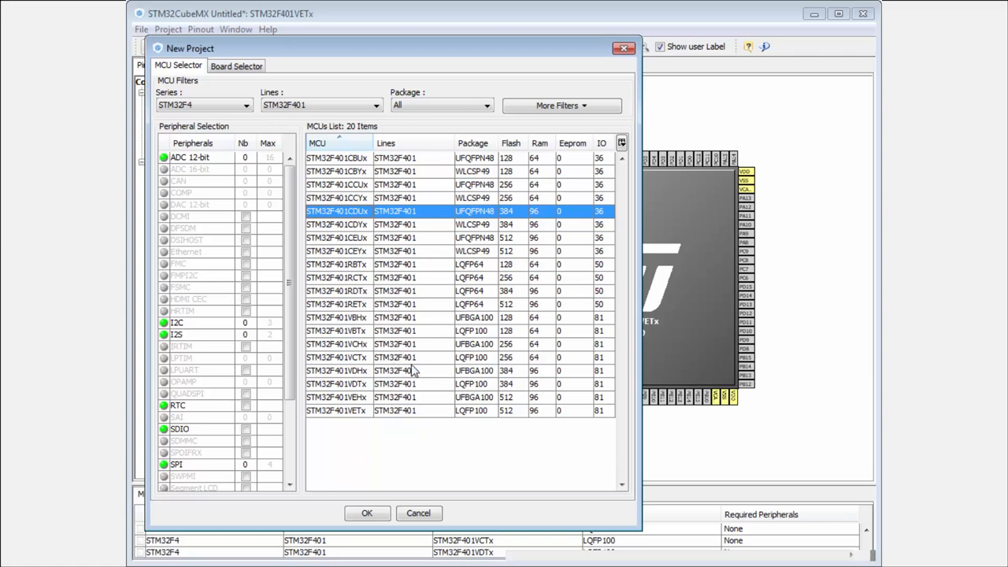